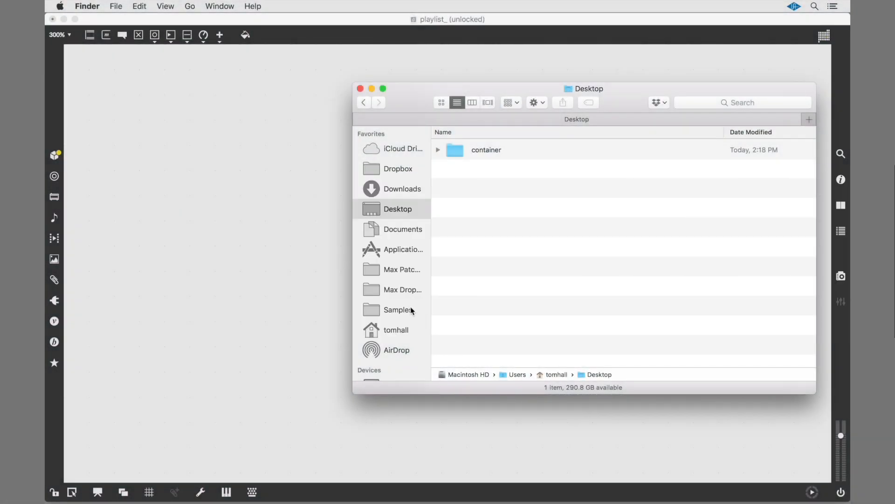
- Drop 01 Kik.wav from Samples > TMH > Kits into the patch as a playlist~ object
click(398, 310)
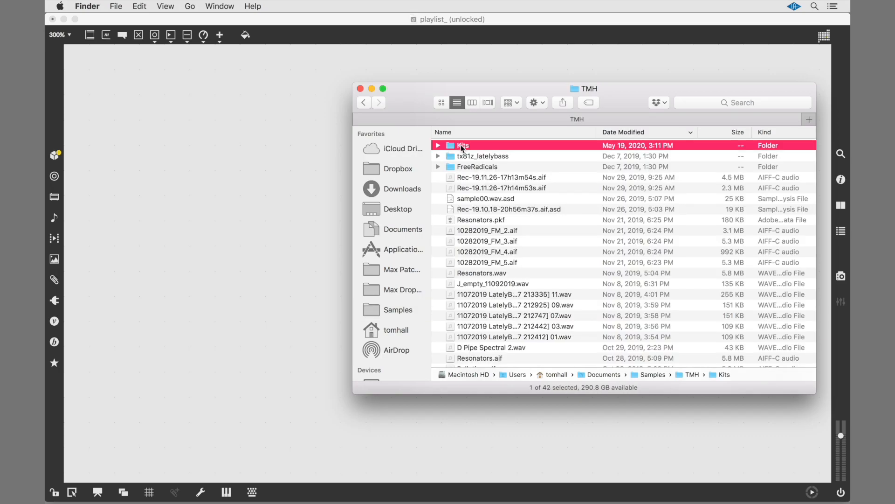
double_click(462, 145)
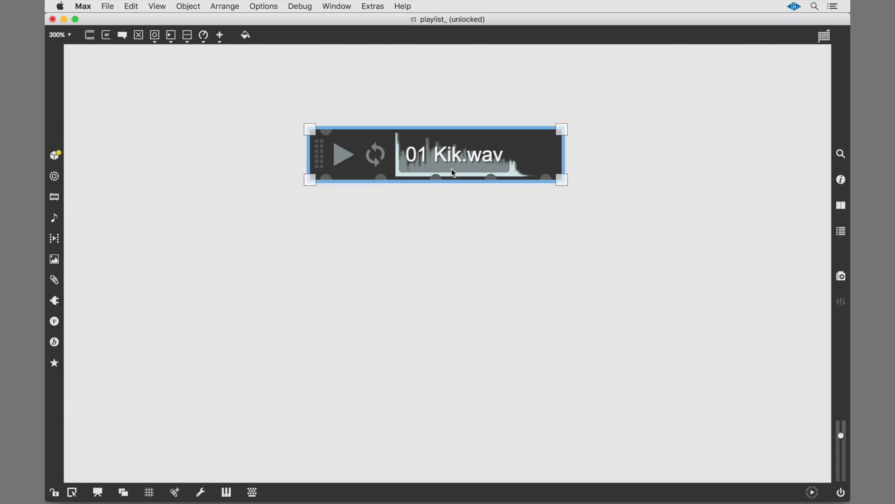
mouse_move(454, 301)
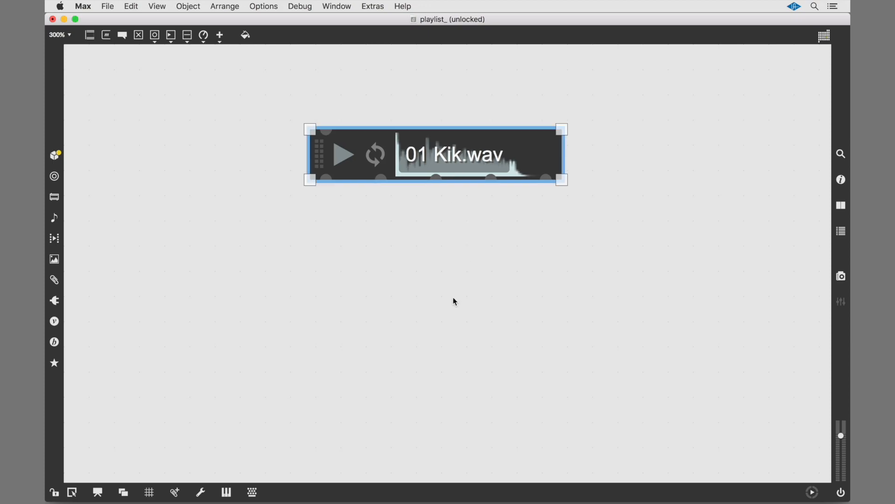
click(344, 322)
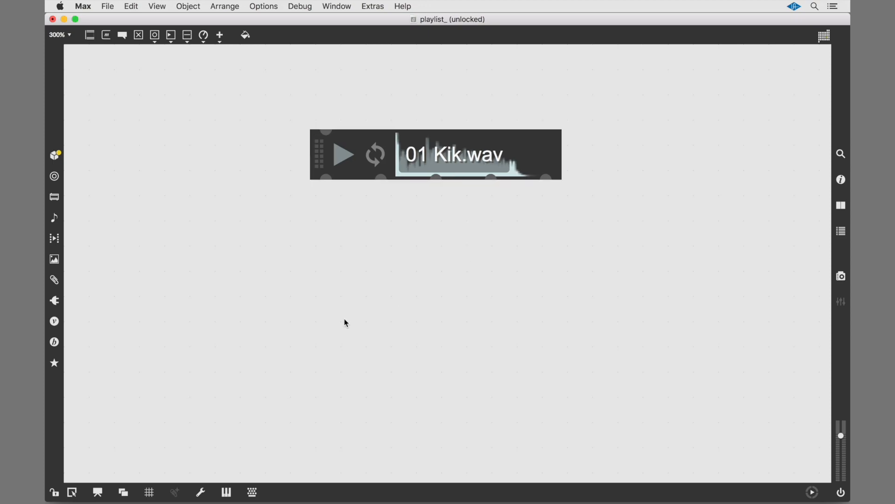
- Add an ezdac~ wired to both playlist~ outlets, then lock and turn audio on
text(ezdac~)
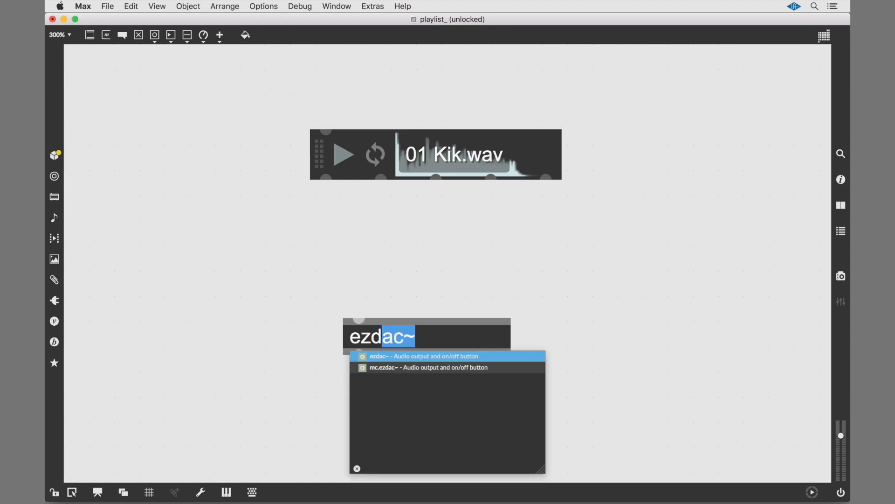
click(425, 356)
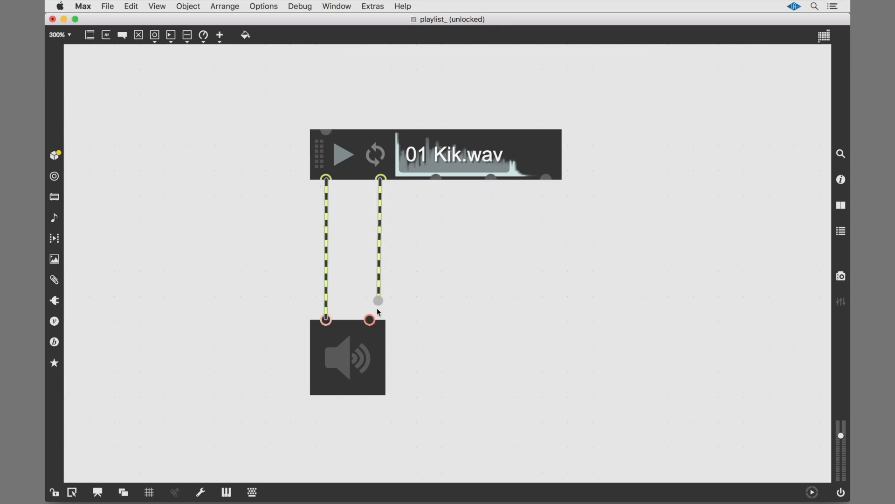
click(53, 492)
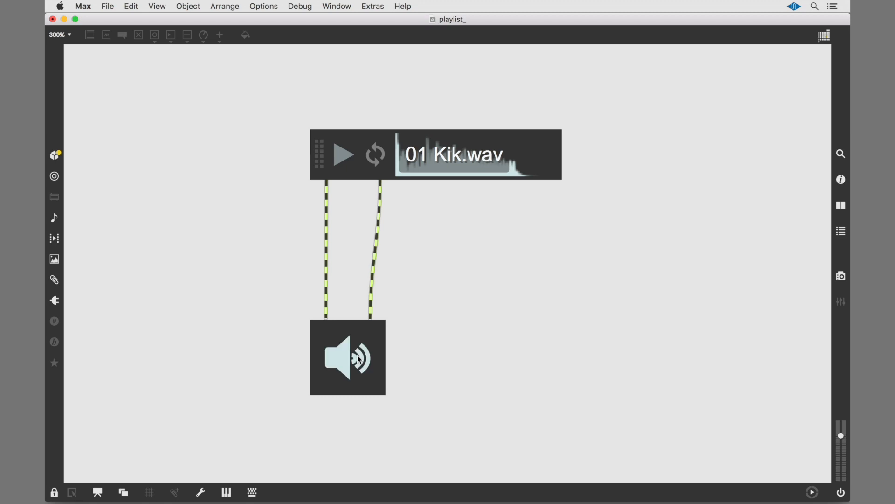
click(343, 155)
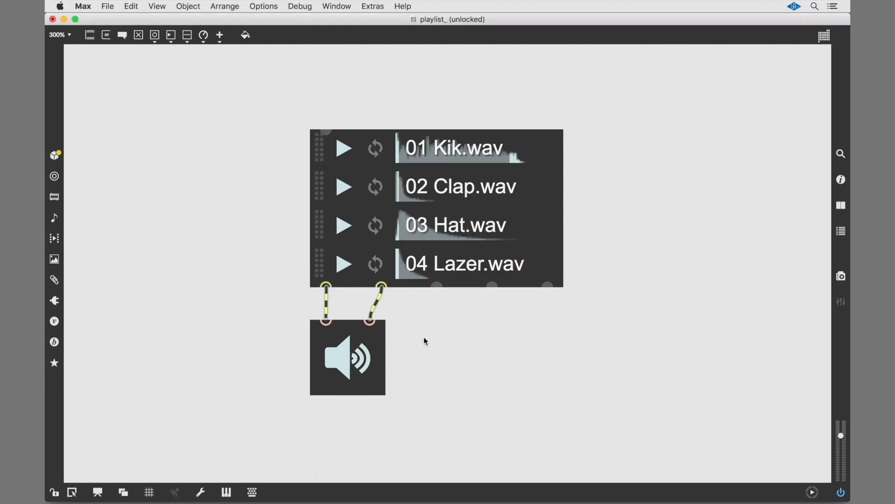
- Audition the 04 Lazer, 02 Clap and 03 Hat clips in the playlist
click(344, 263)
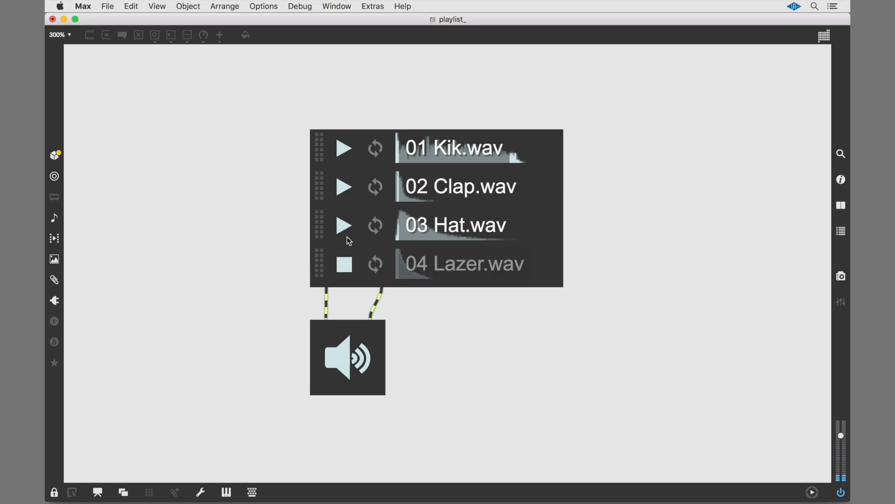
click(344, 186)
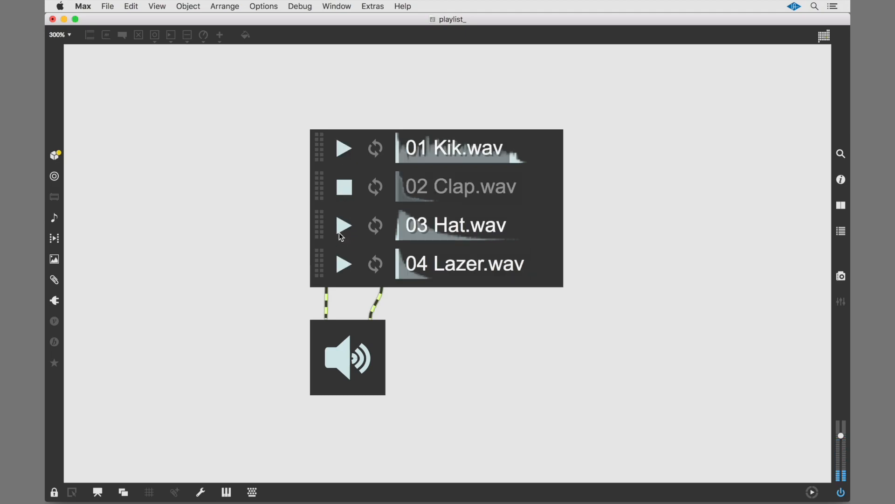
click(53, 491)
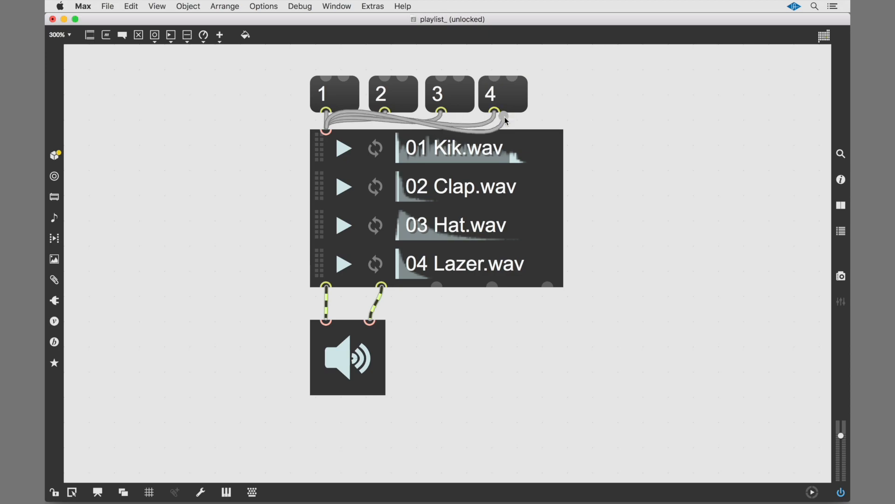
- Wire message boxes 1–4 into playlist~'s left inlet and trigger message 1
click(54, 491)
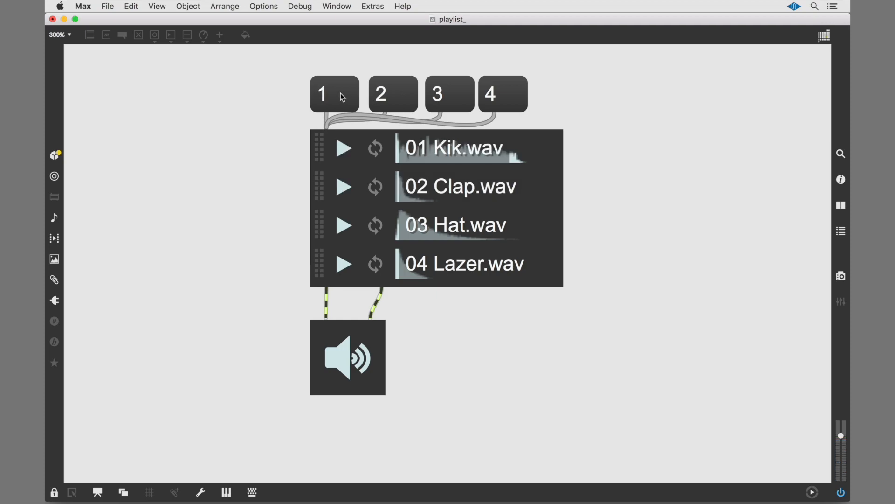
click(53, 495)
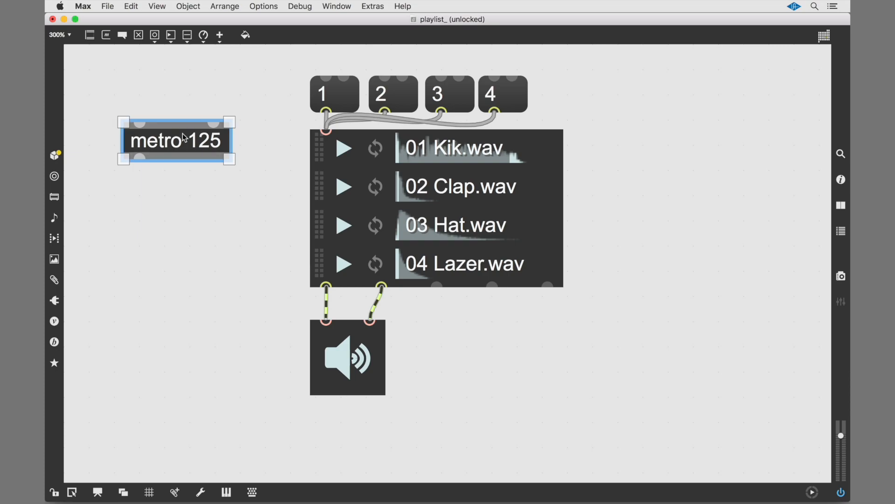
- Type a random object below the toggle-driven metro 125
text(random)
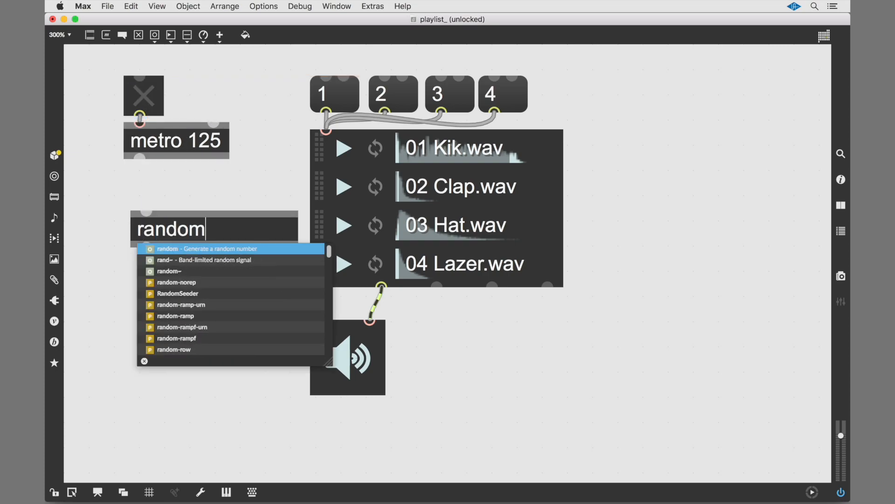